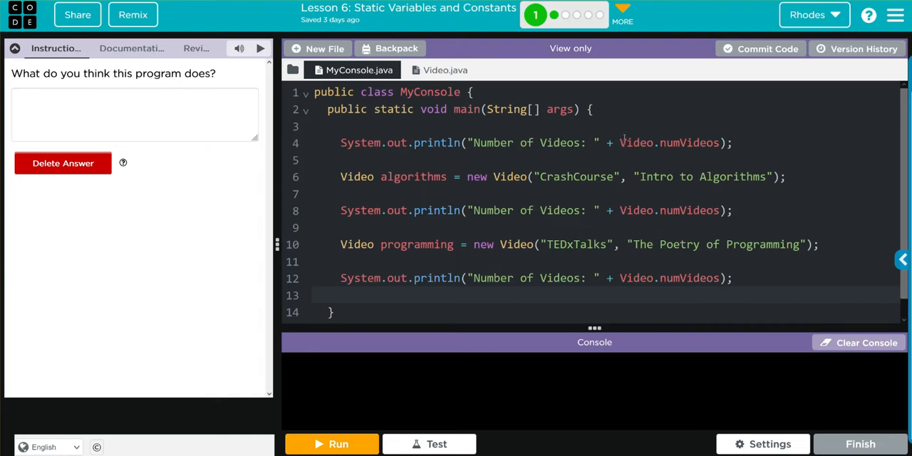
pyautogui.moveTo(634, 122)
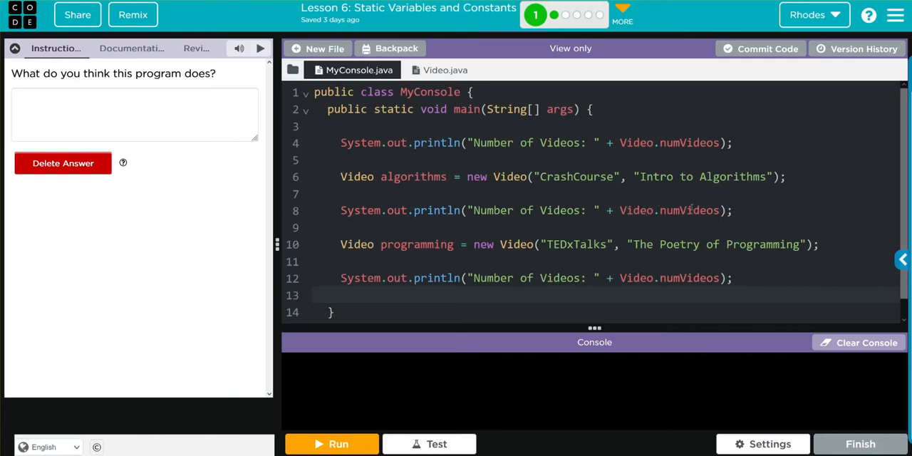
pyautogui.moveTo(359, 240)
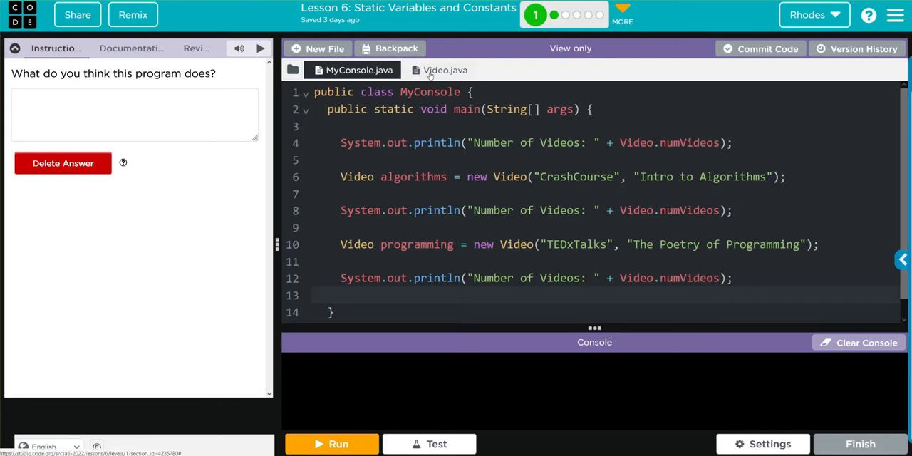
# Step: View Video.java's static numVideos counter and scroll to the constructor that increments it
pyautogui.click(445, 70)
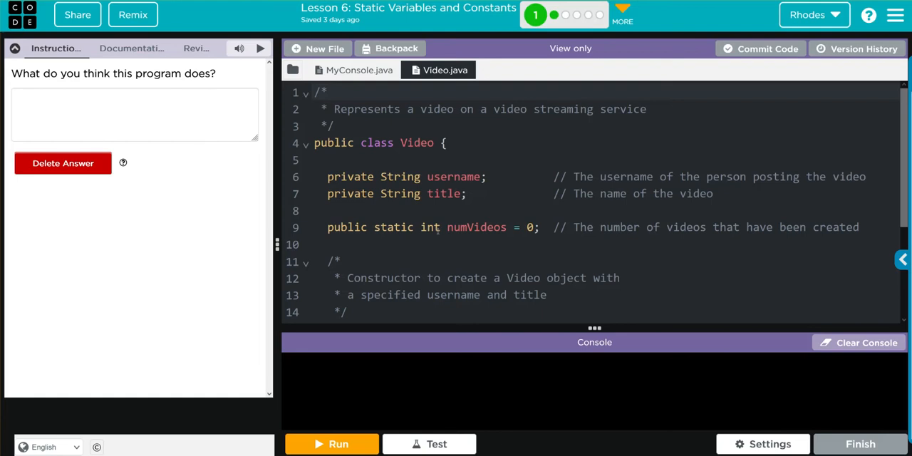
pyautogui.scroll(-3)
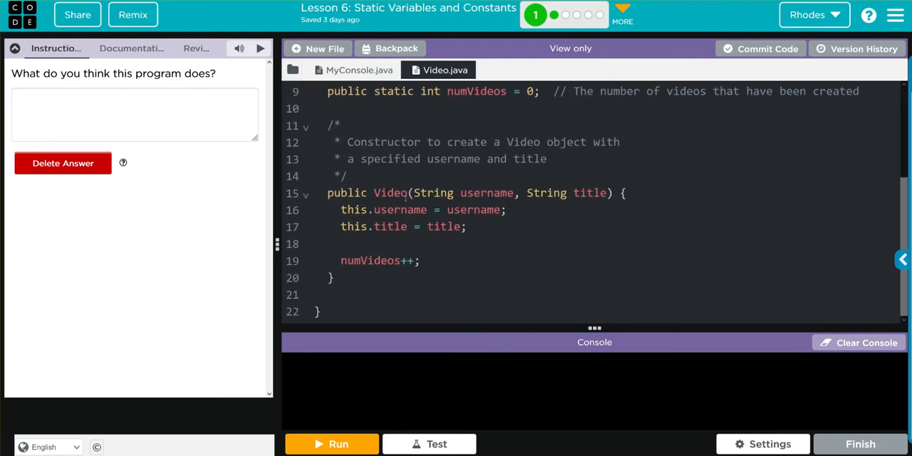
pyautogui.scroll(3)
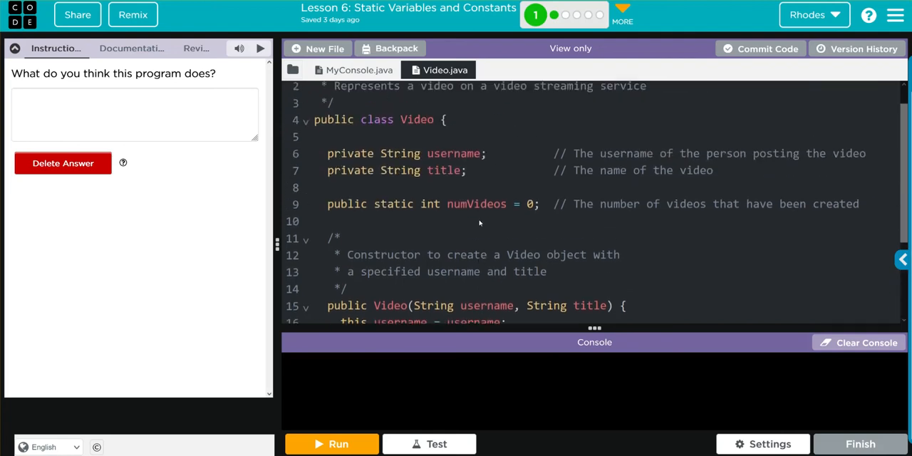
pyautogui.scroll(3)
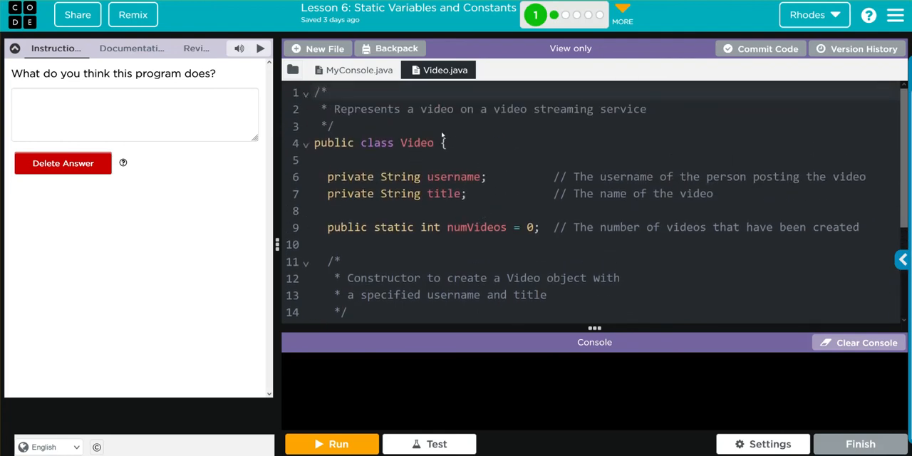
pyautogui.scroll(-3)
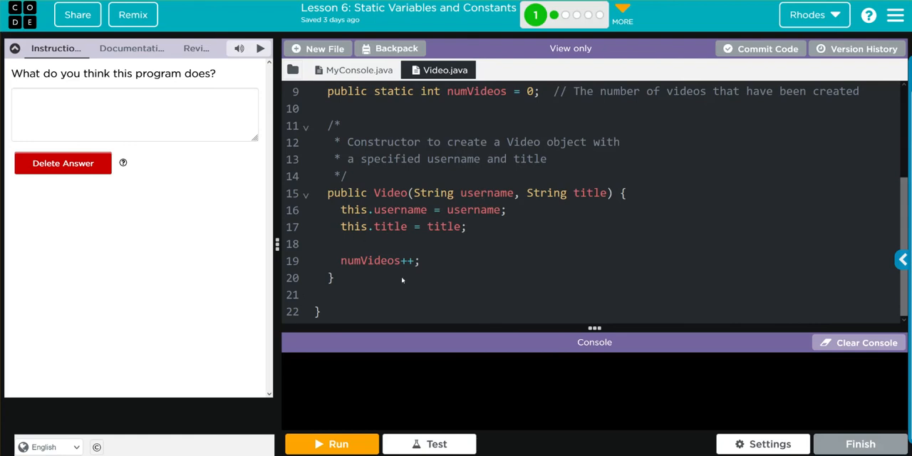
pyautogui.moveTo(367, 288)
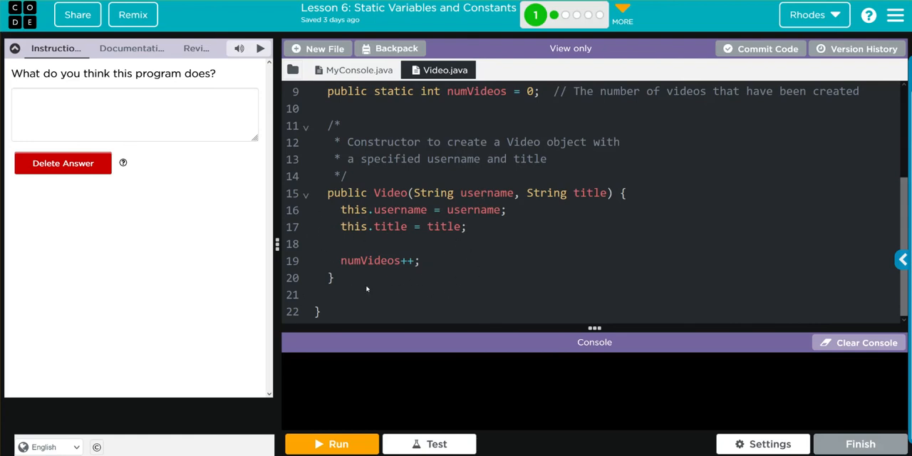
pyautogui.scroll(3)
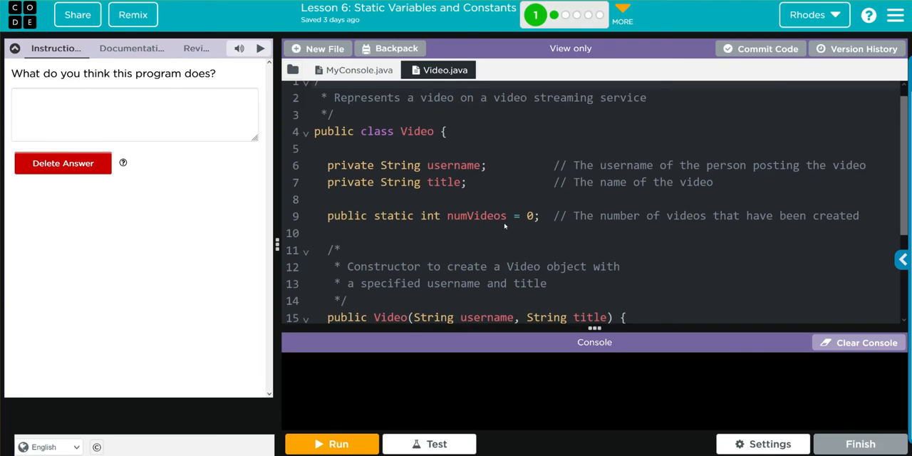
# Step: Return to MyConsole.java, briefly checking Video.java, to review the numVideos print statements
pyautogui.click(359, 70)
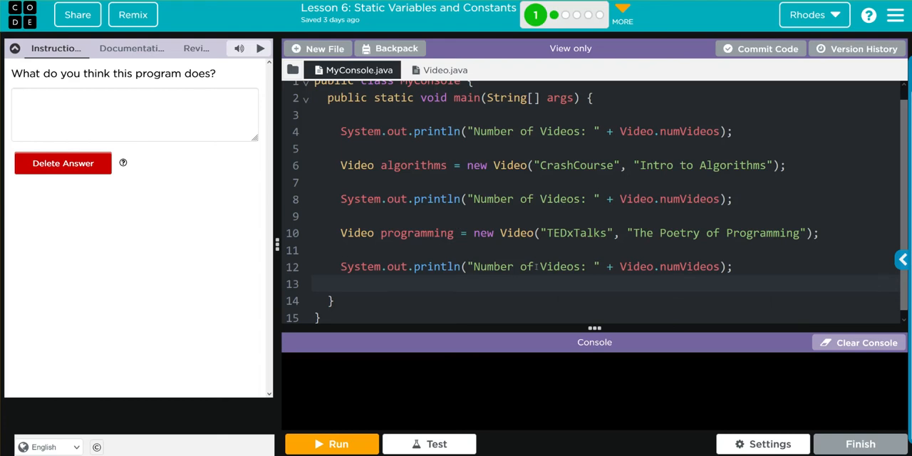
pyautogui.moveTo(561, 294)
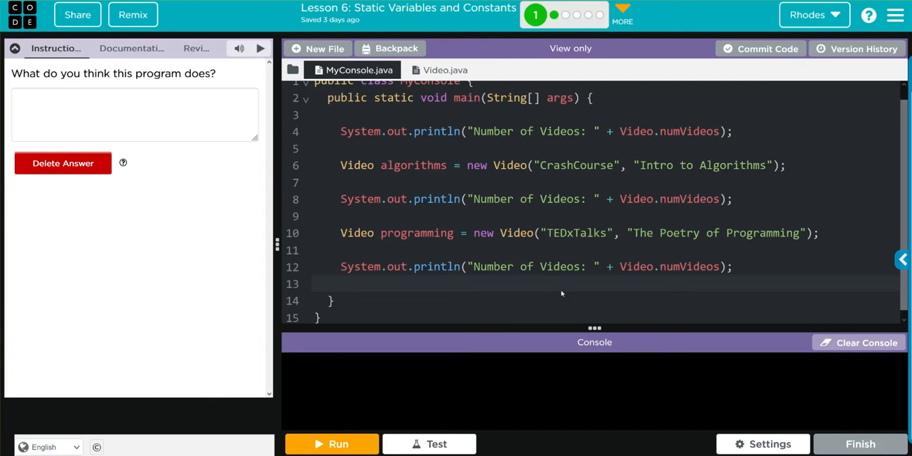
pyautogui.moveTo(544, 278)
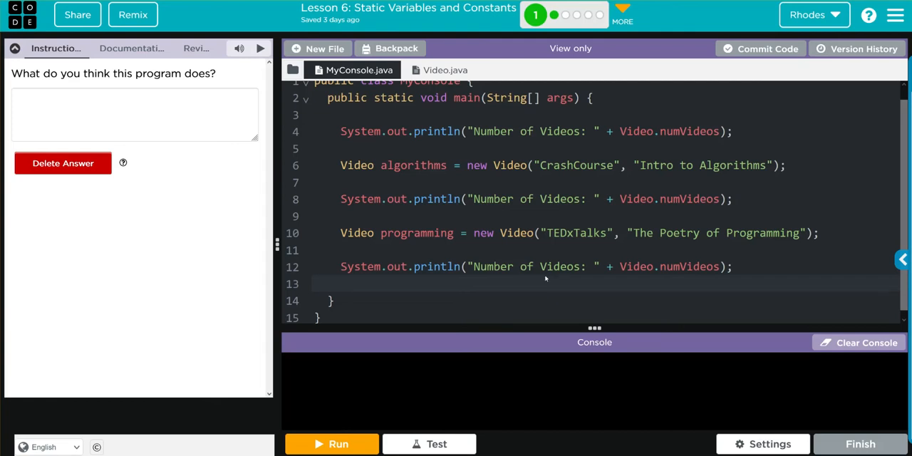
pyautogui.click(445, 70)
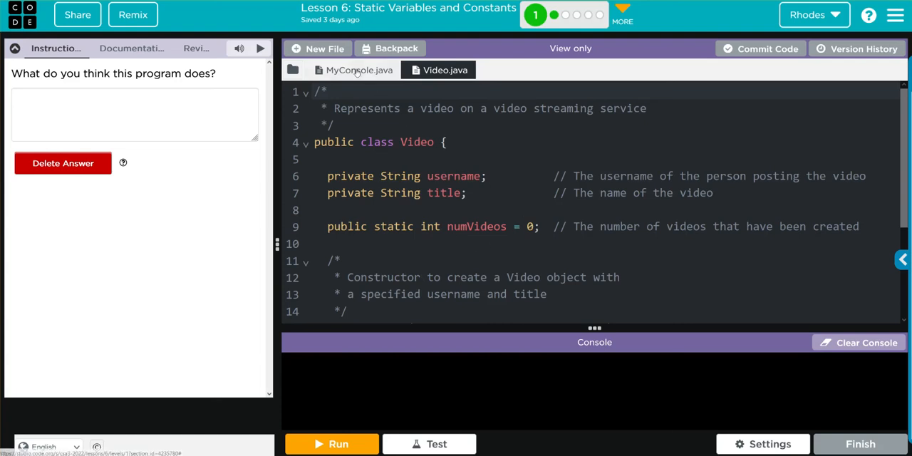
pyautogui.click(359, 70)
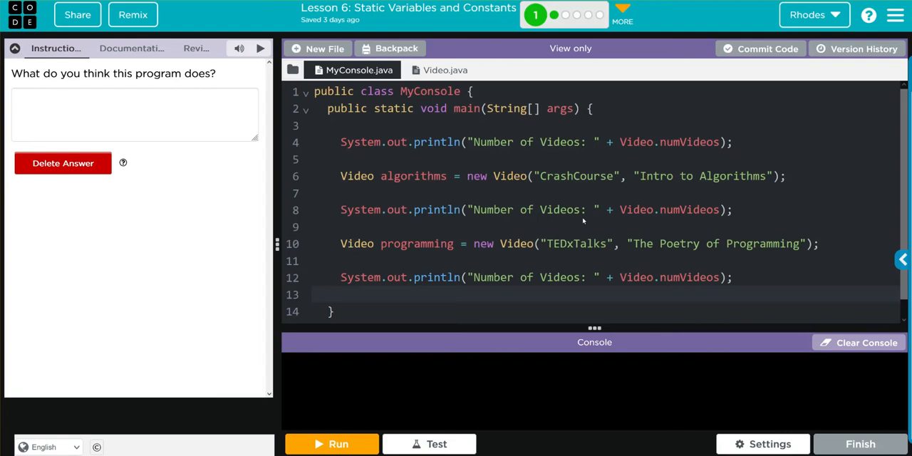
pyautogui.moveTo(590, 227)
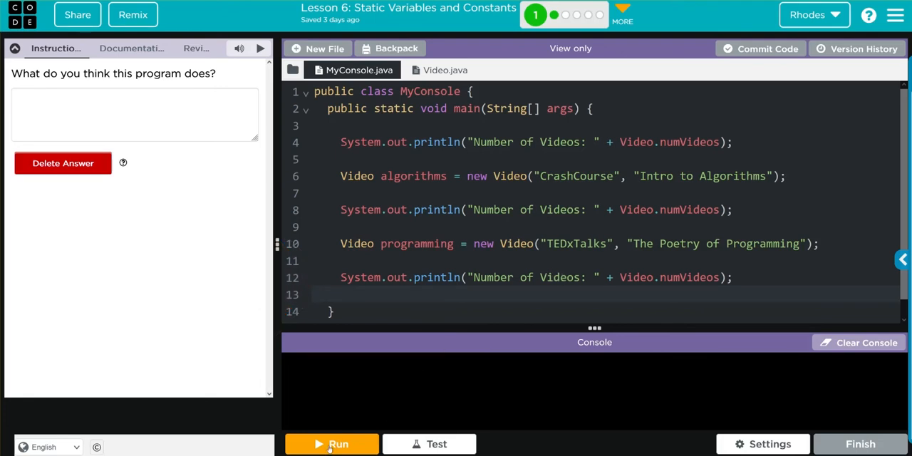
# Step: Run the program to print Number of Videos 0, 1, 2, then highlight numVideos in Video.java
pyautogui.click(331, 444)
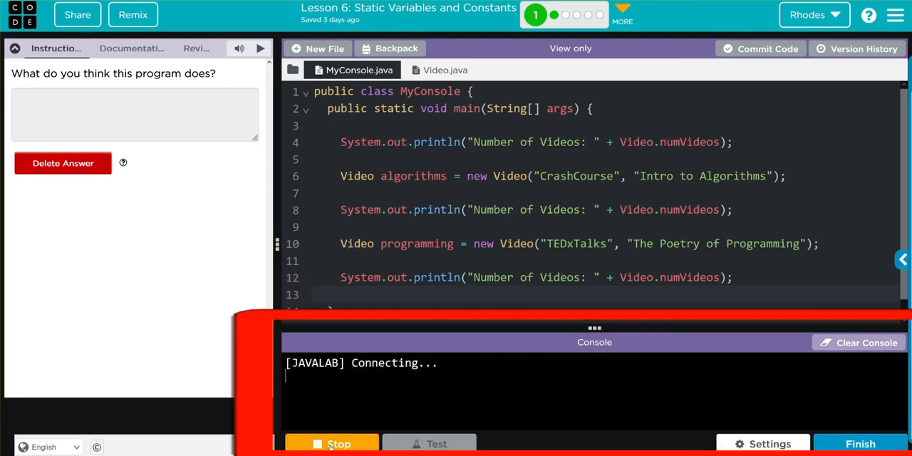
pyautogui.click(331, 443)
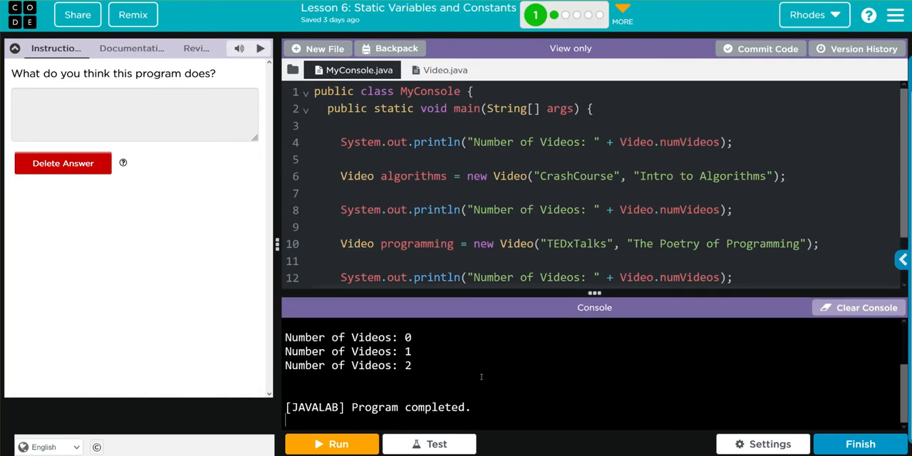
pyautogui.click(445, 69)
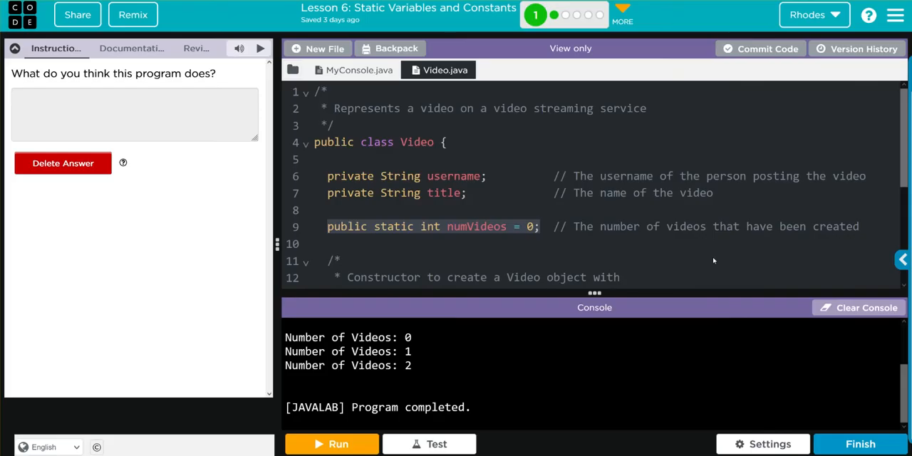